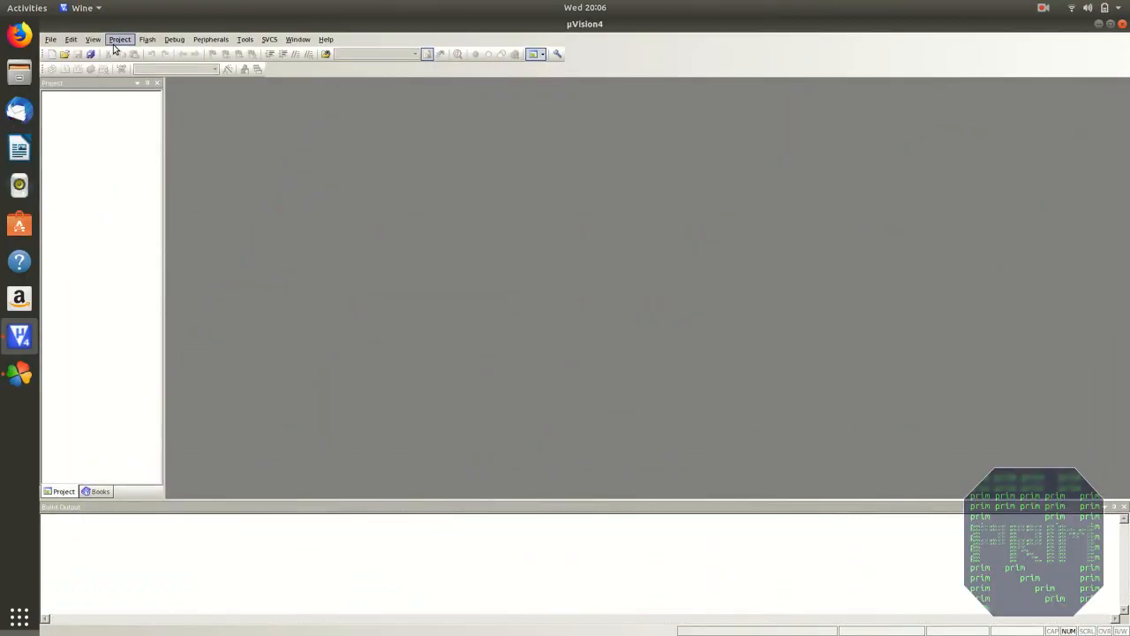
- Start a new μVision project and enter 'sum' as its file name
{"action": "left_click", "coordinate": [119, 39]}
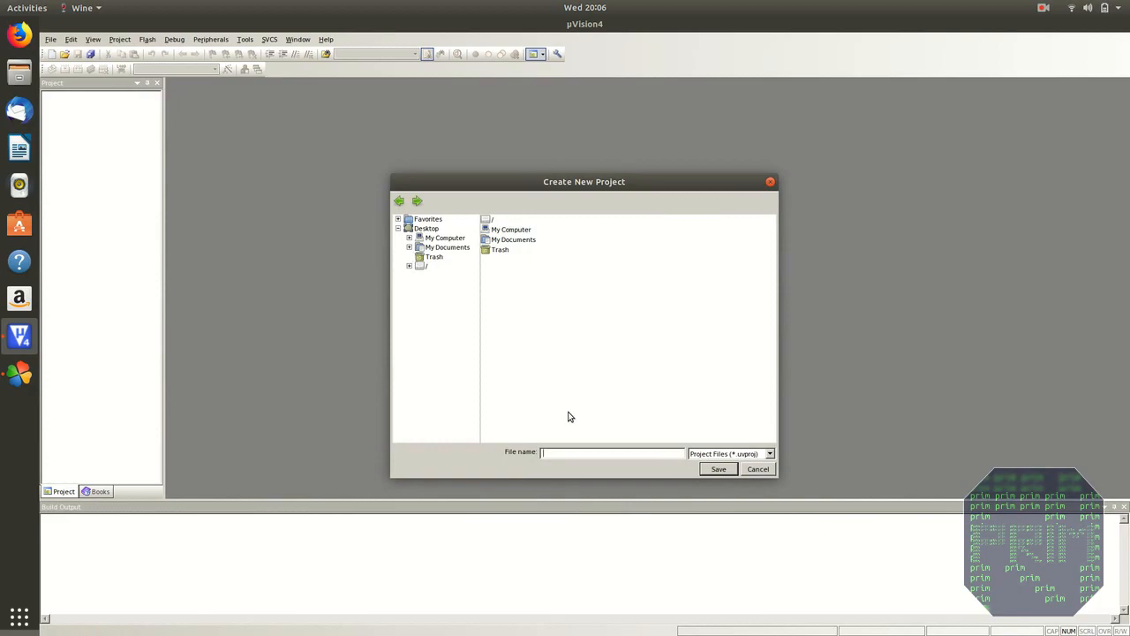
{"action": "type", "text": "sum"}
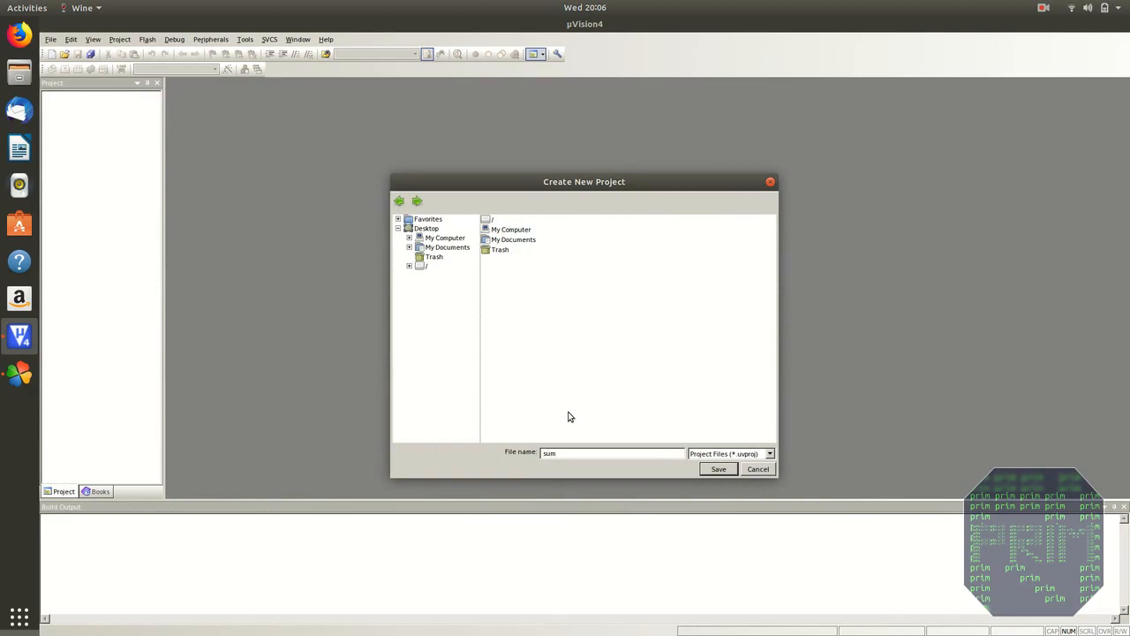
- Save project 'sum' with an NXP LPC21xx device, declining the startup code copy
{"action": "left_click", "coordinate": [718, 468]}
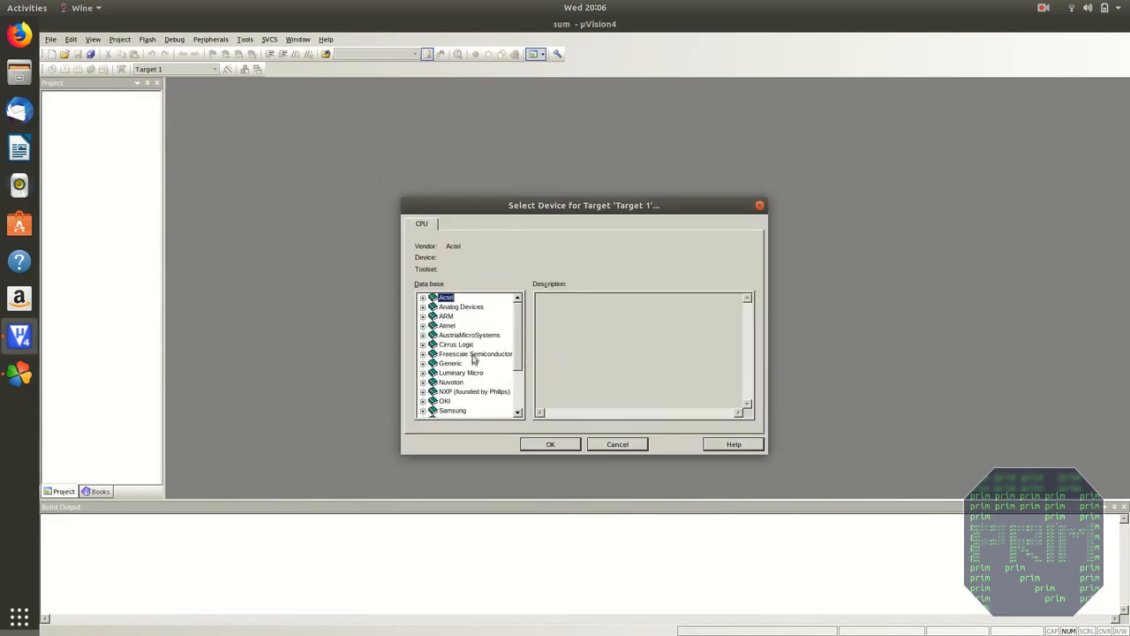
{"action": "left_click", "coordinate": [423, 391]}
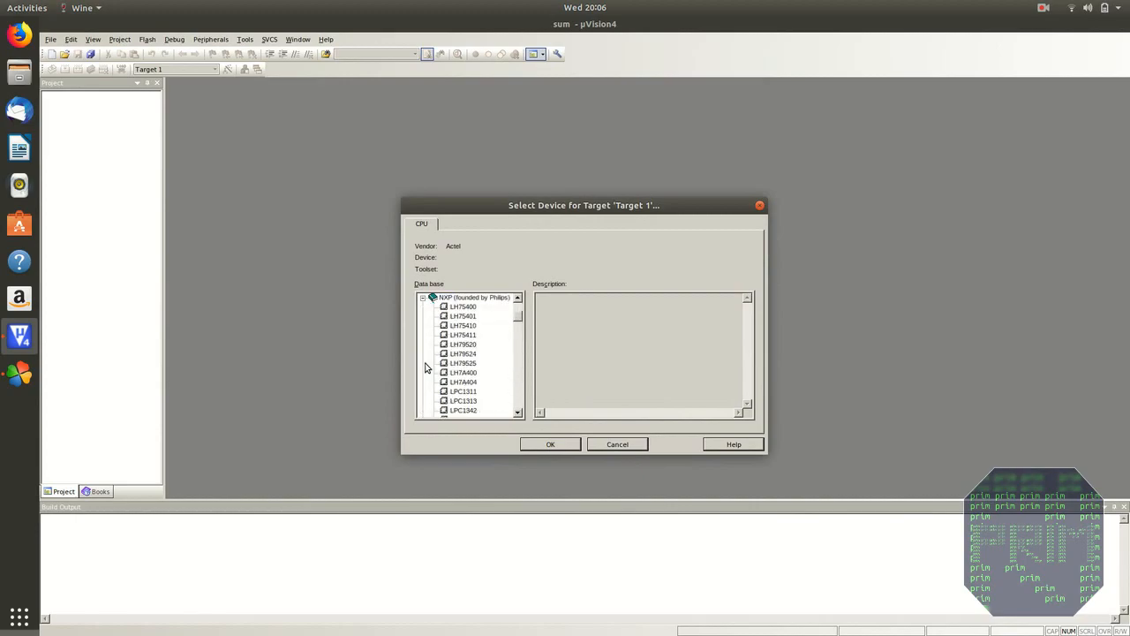
{"action": "scroll", "scroll_direction": "down", "scroll_amount": 3}
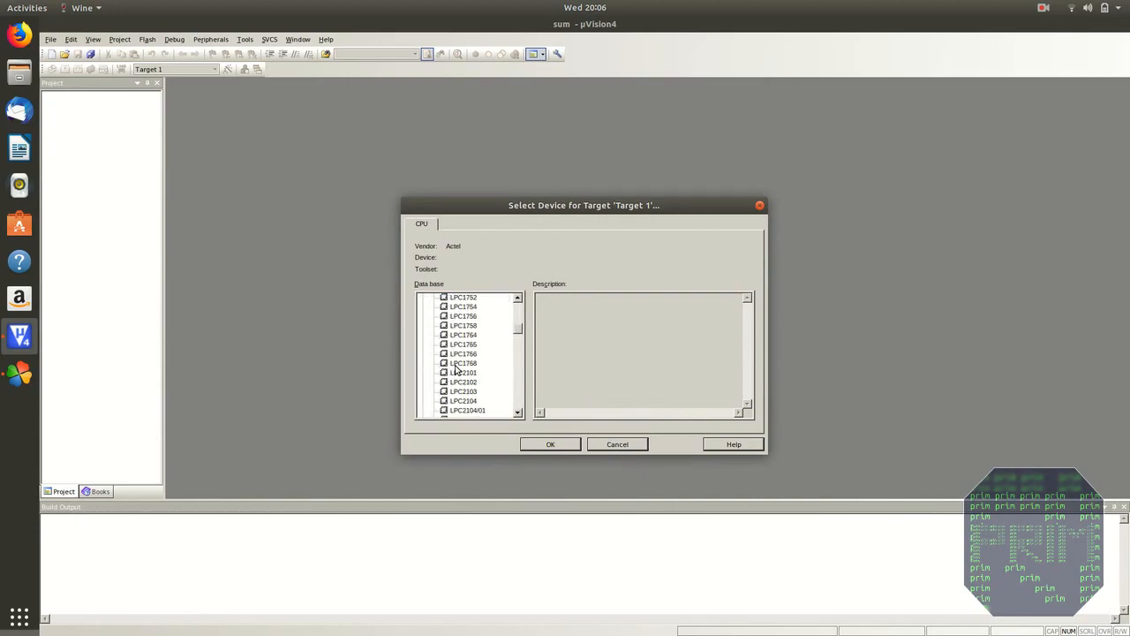
{"action": "scroll", "scroll_direction": "down", "scroll_amount": 3}
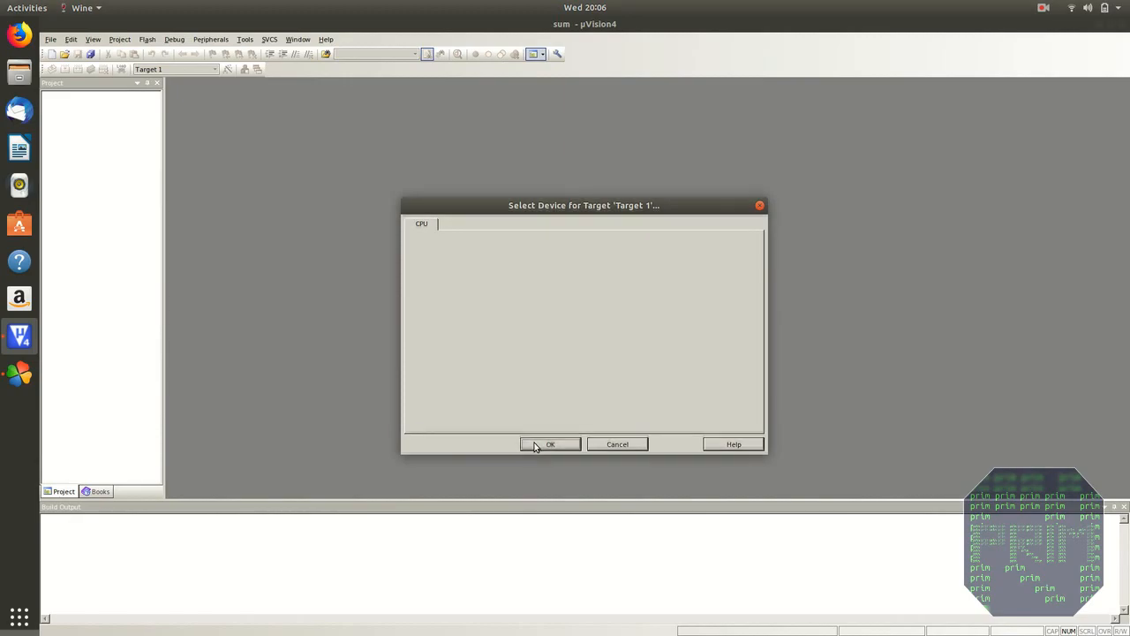
{"action": "left_click", "coordinate": [550, 444]}
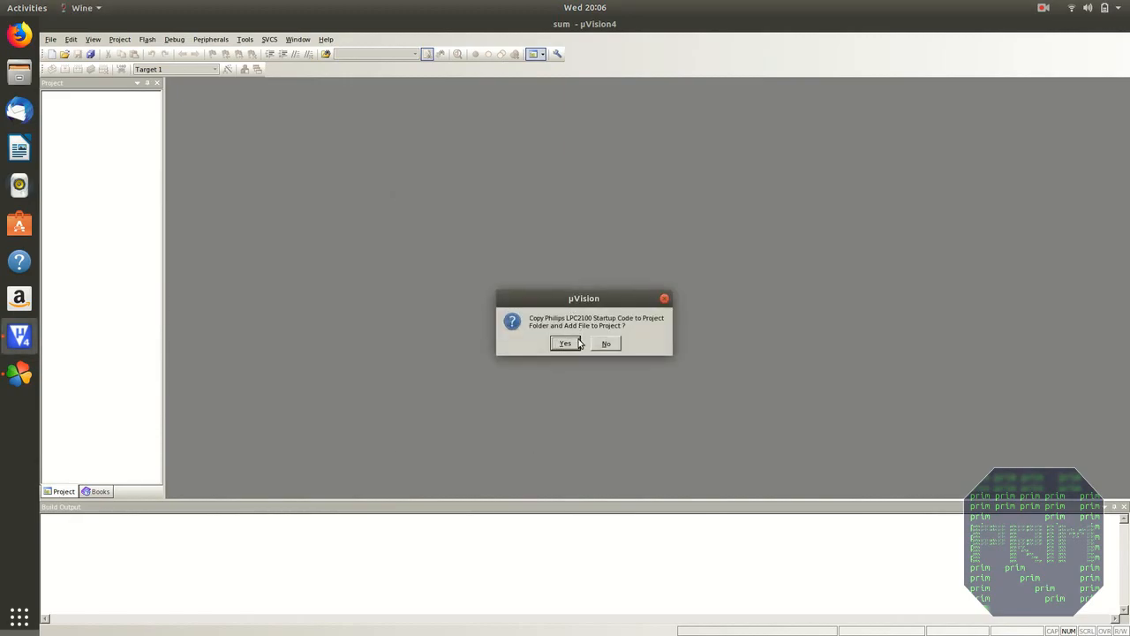
{"action": "mouse_move", "coordinate": [621, 322]}
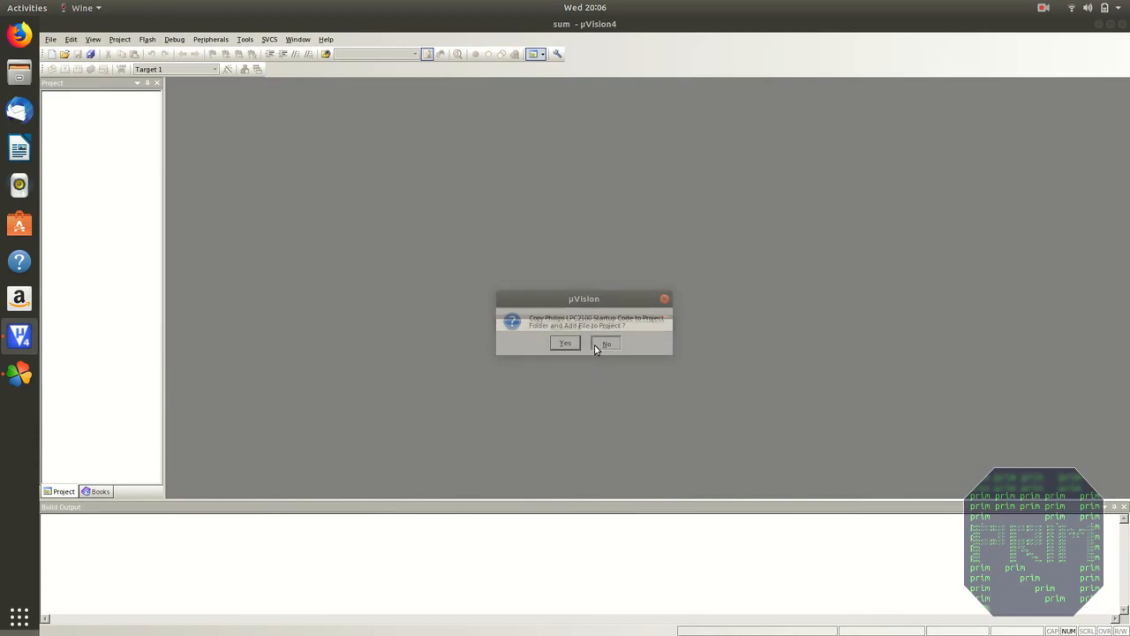
{"action": "left_click", "coordinate": [607, 344]}
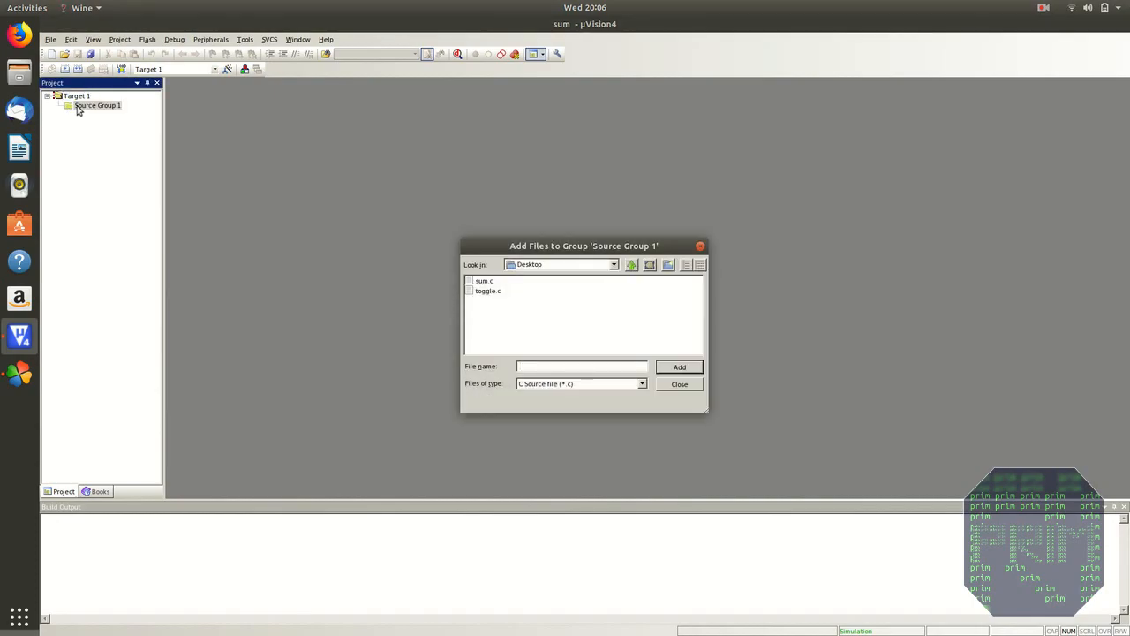
- Add add.asm as an assembly source to Source Group 1 and open it in the editor
{"action": "left_click", "coordinate": [642, 384]}
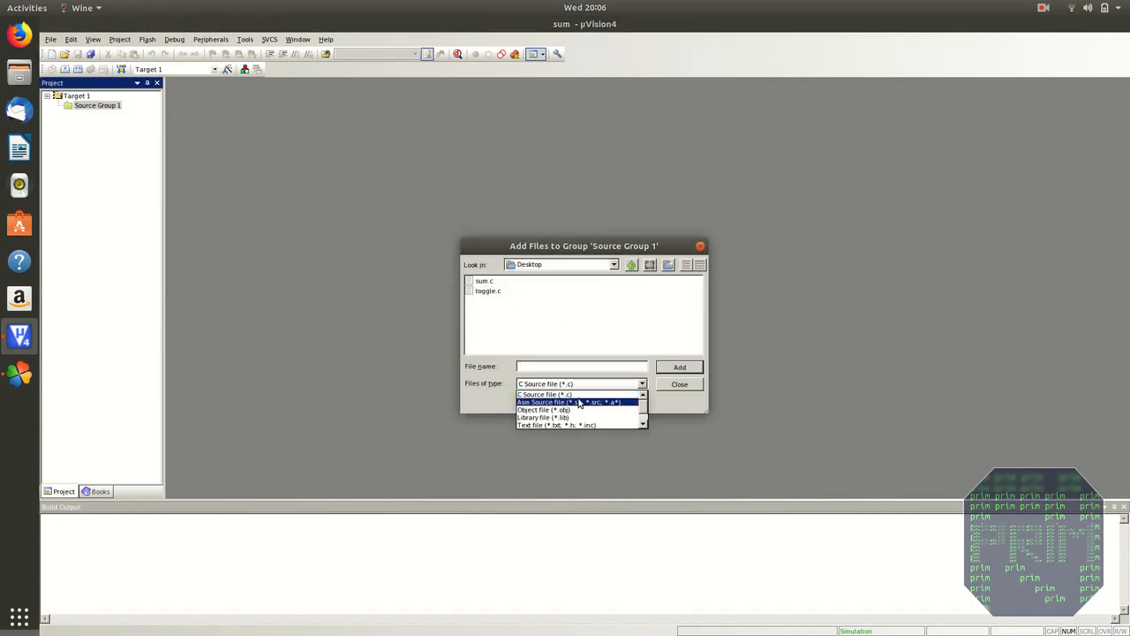
{"action": "left_click", "coordinate": [568, 402]}
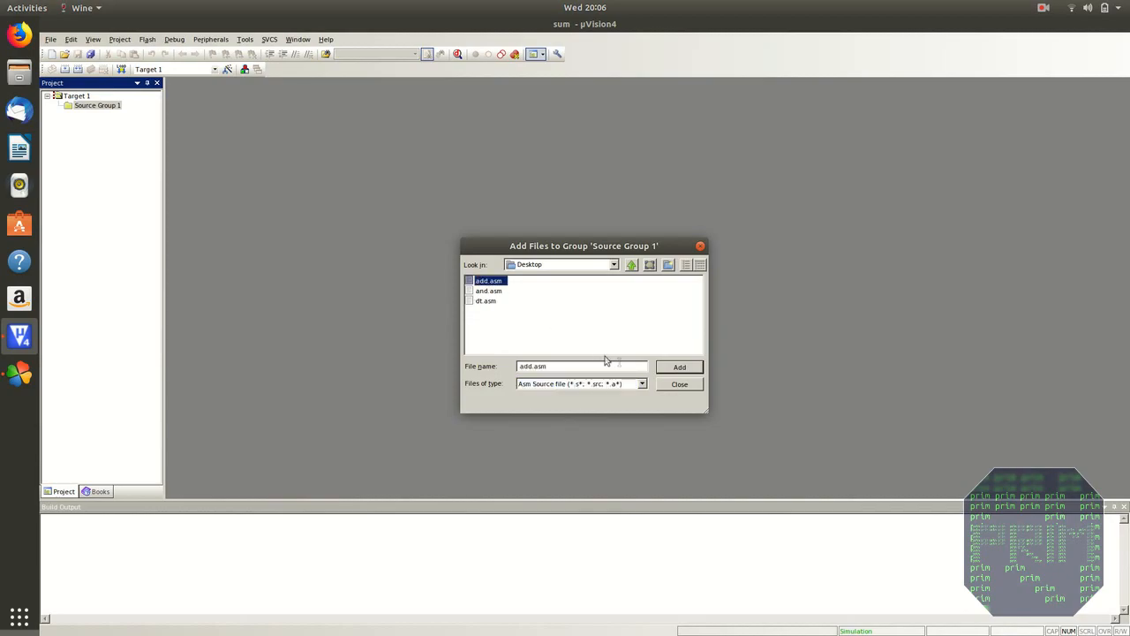
{"action": "left_click", "coordinate": [679, 384]}
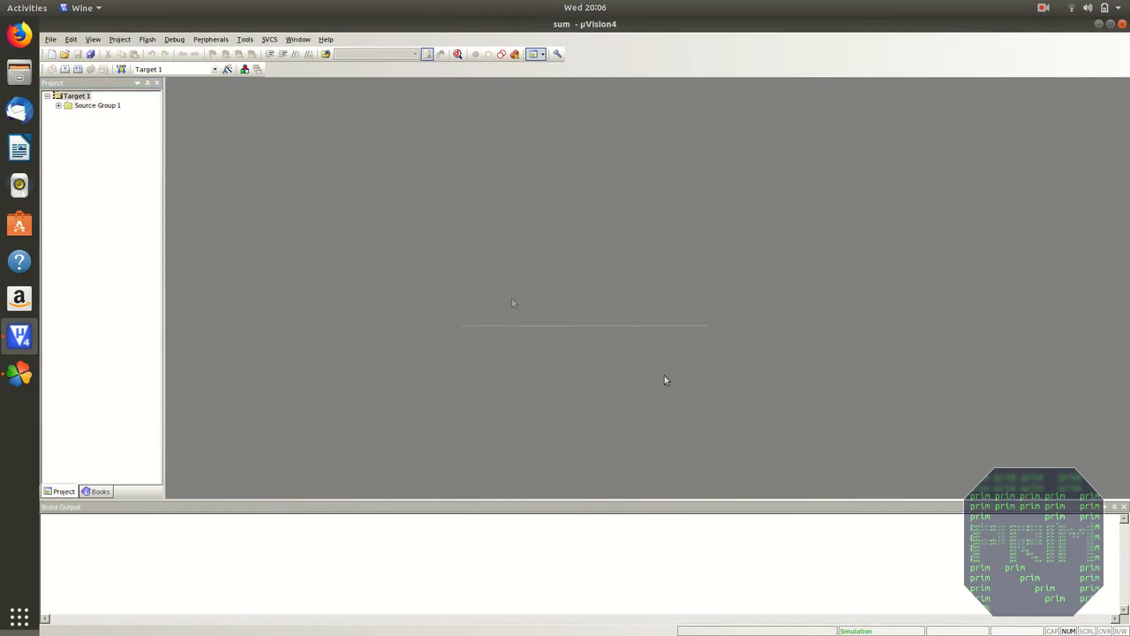
{"action": "left_click", "coordinate": [68, 105]}
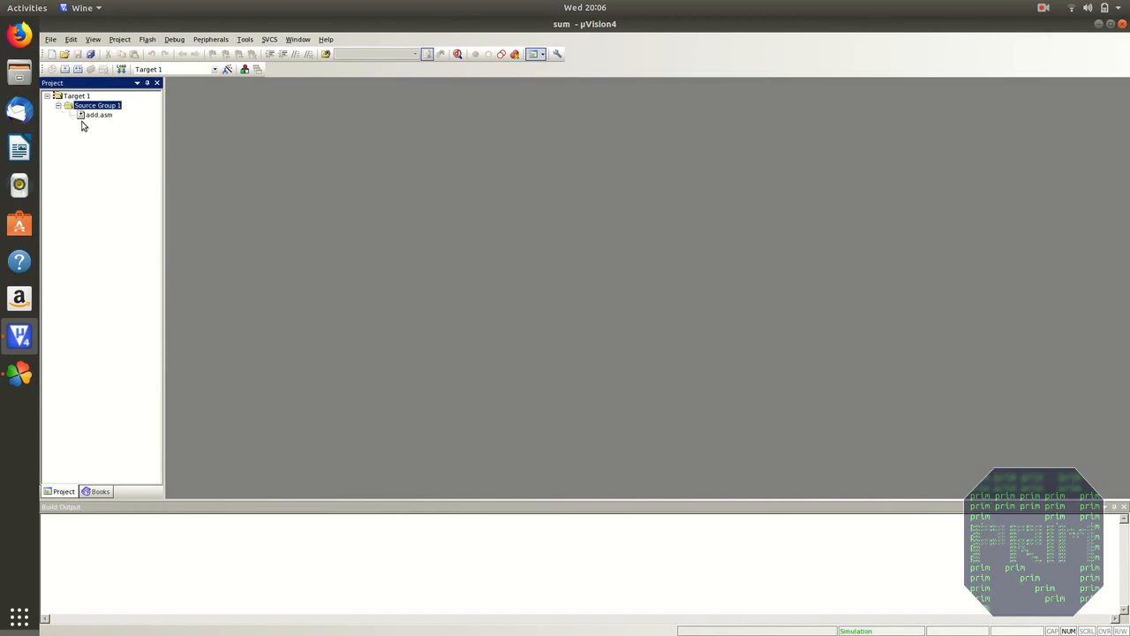
{"action": "double_click", "coordinate": [98, 115]}
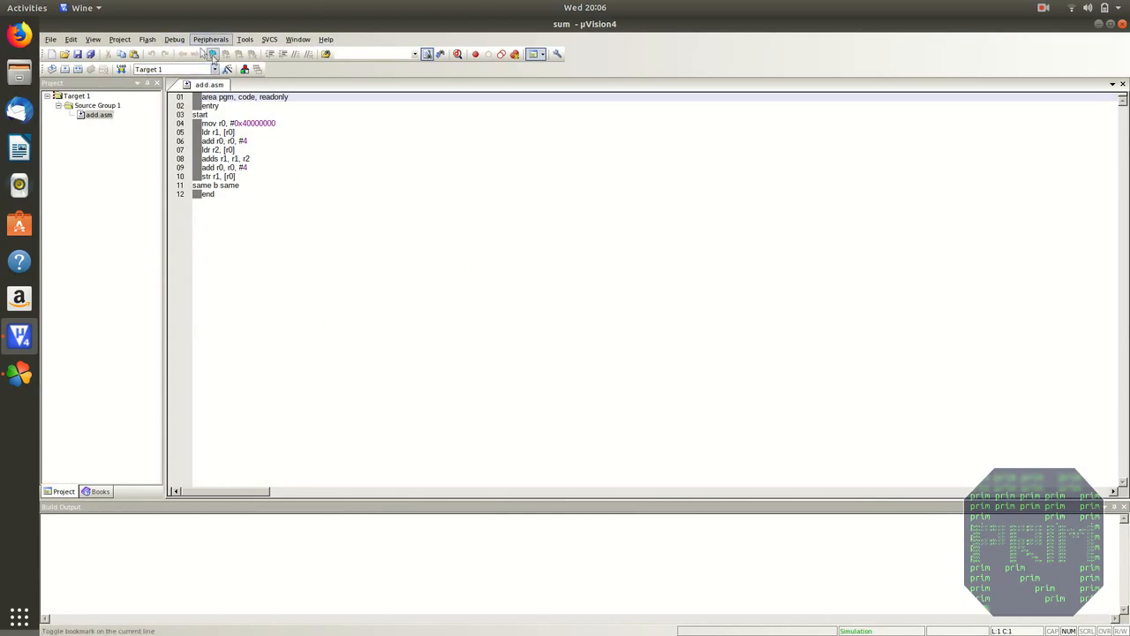
- Build the sum target, then start the debug session and dismiss the evaluation notice
{"action": "left_click", "coordinate": [99, 115]}
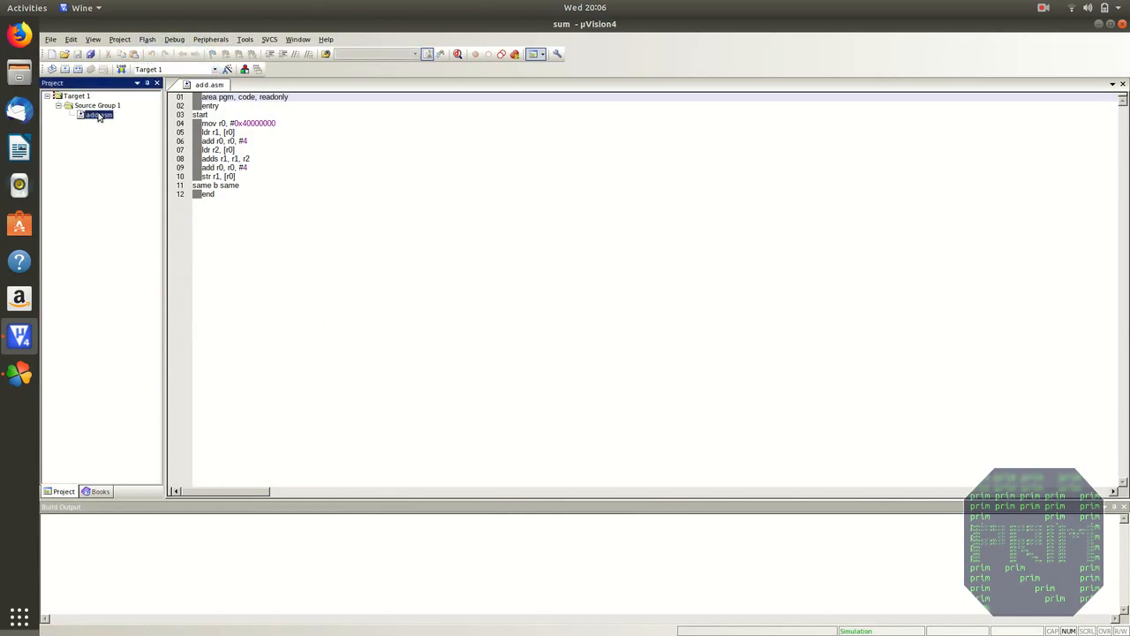
{"action": "left_click", "coordinate": [103, 54]}
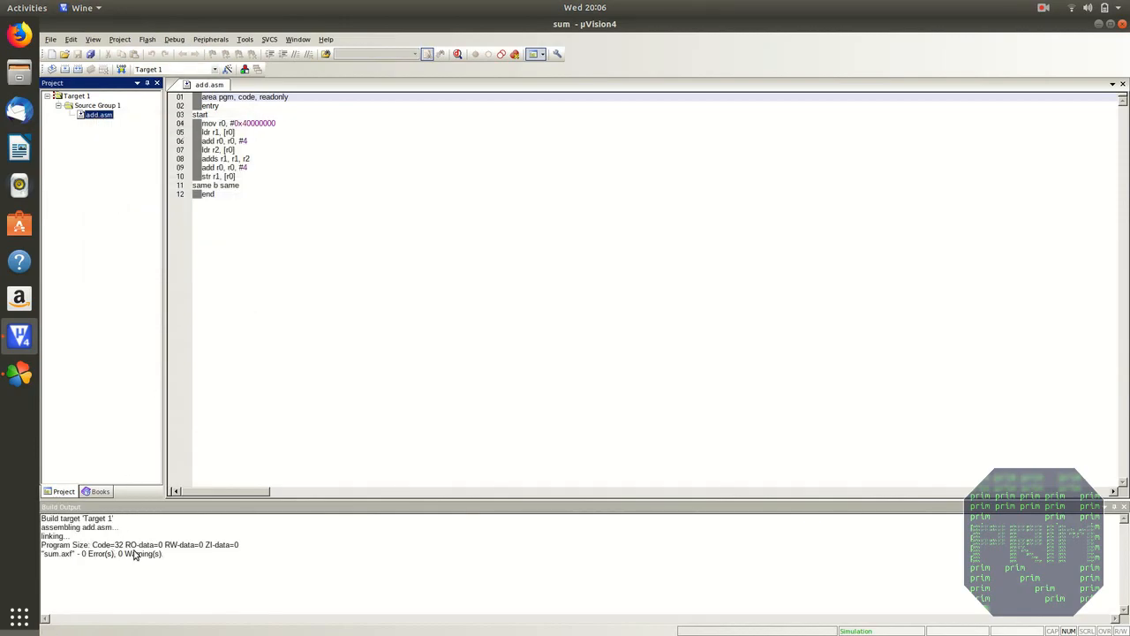
{"action": "left_click", "coordinate": [174, 39]}
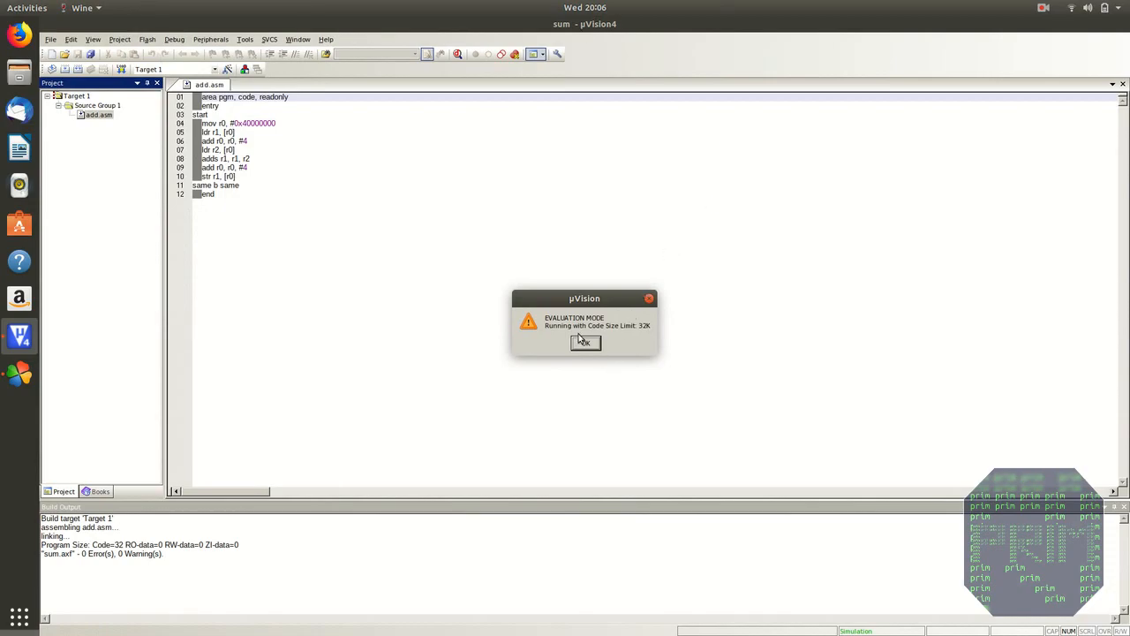
{"action": "left_click", "coordinate": [585, 343]}
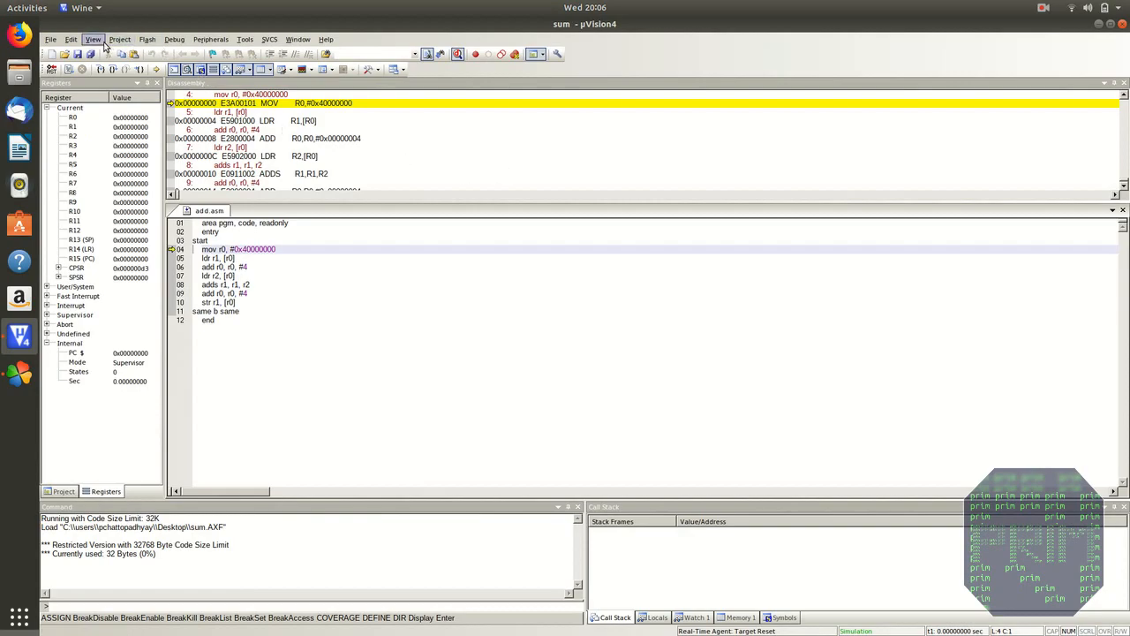
- Open the Memory 2 window and point it at address 0x40000000
{"action": "left_click", "coordinate": [92, 39]}
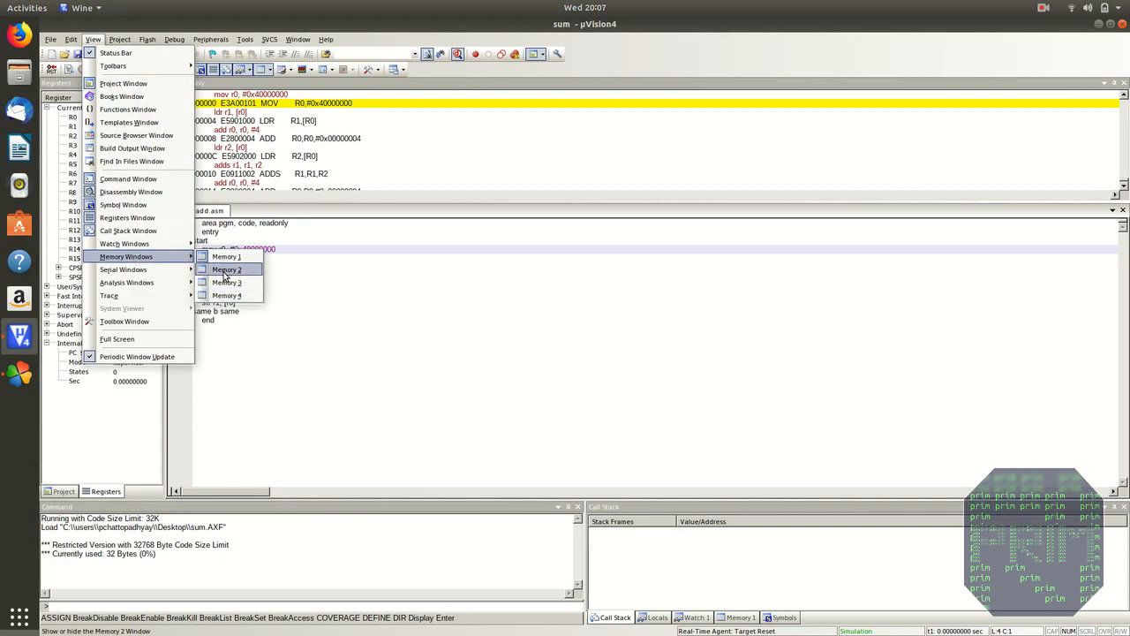
{"action": "left_click", "coordinate": [227, 269]}
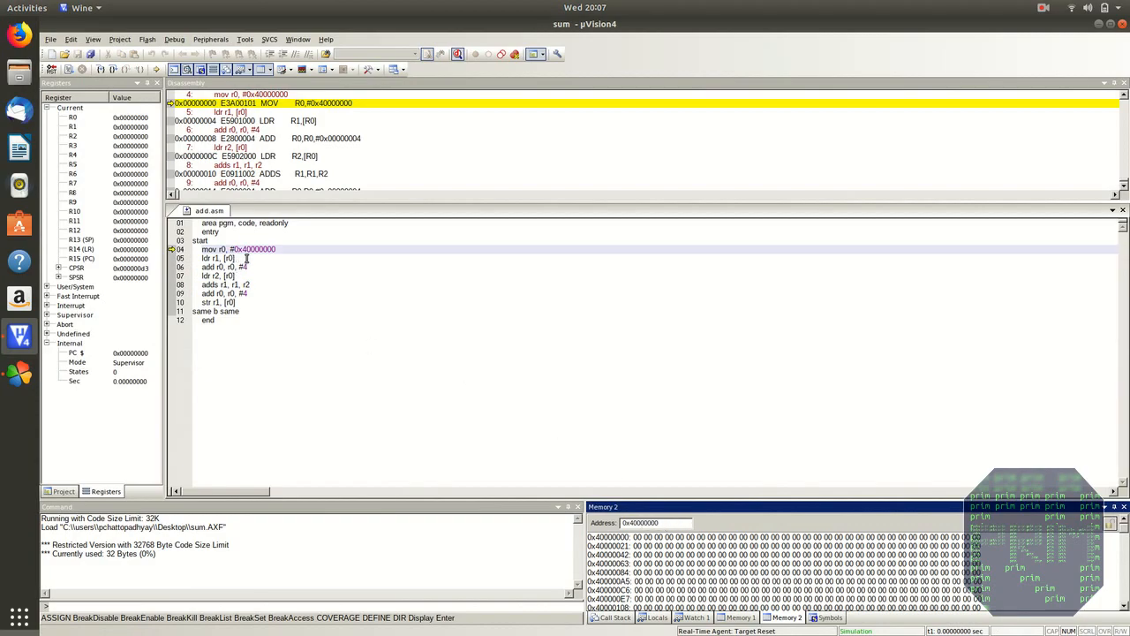
{"action": "double_click", "coordinate": [259, 249]}
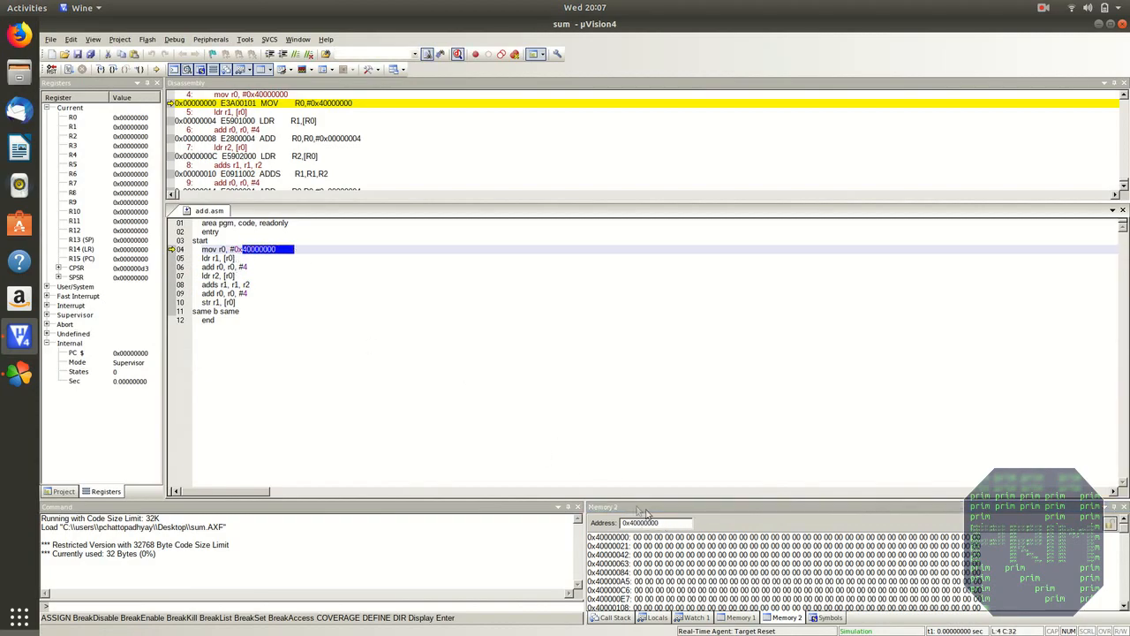